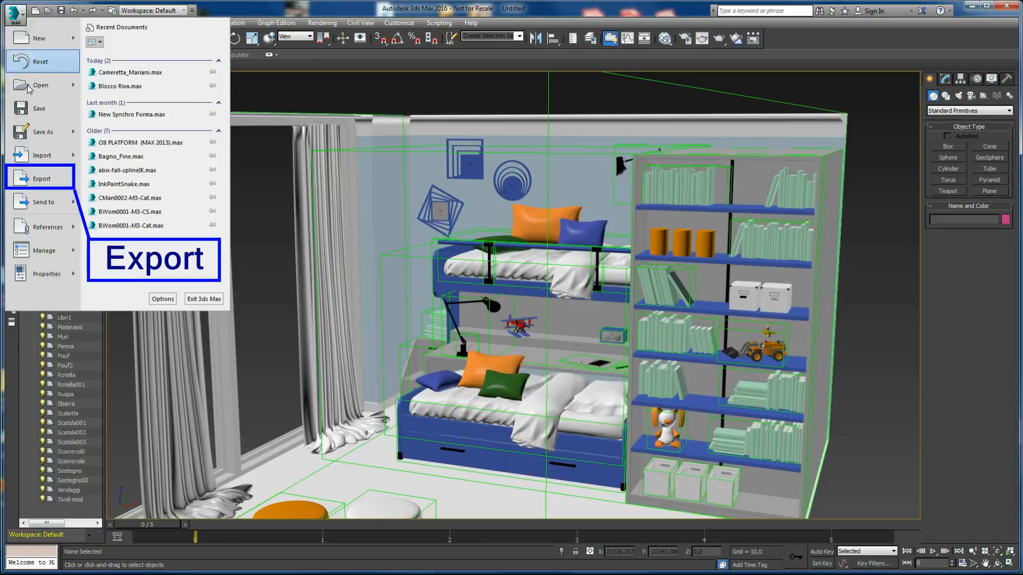
Export the bedroom scene as a 3D Studio (.3DS) file, preserving MAX's texture coordinates
click(41, 178)
text(Ca)
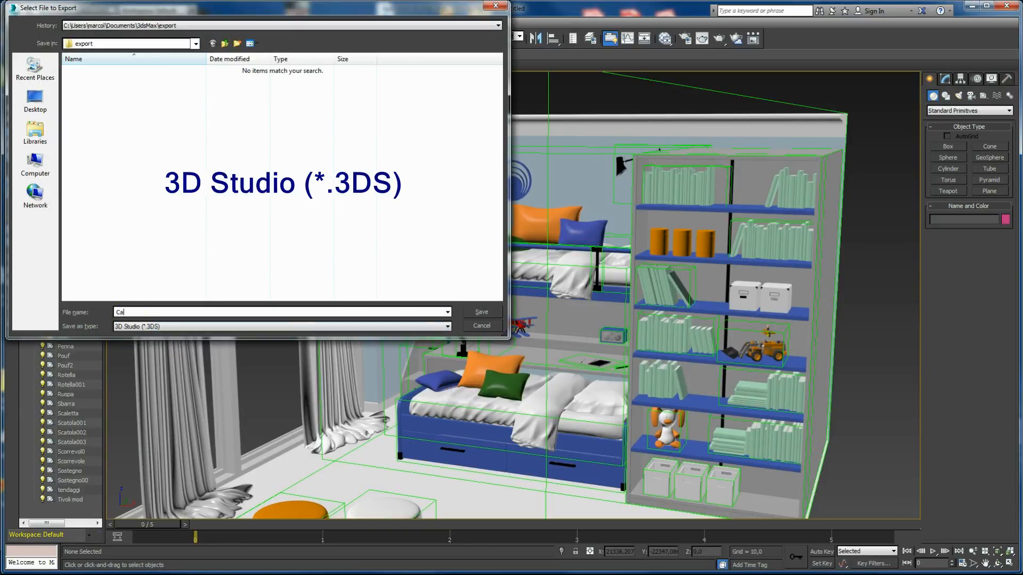
click(480, 311)
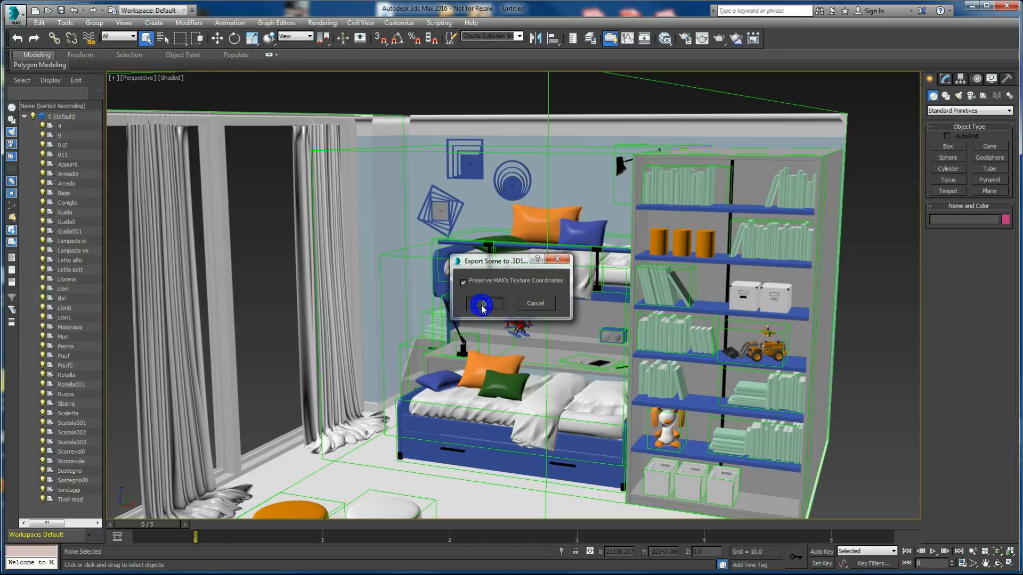
click(482, 304)
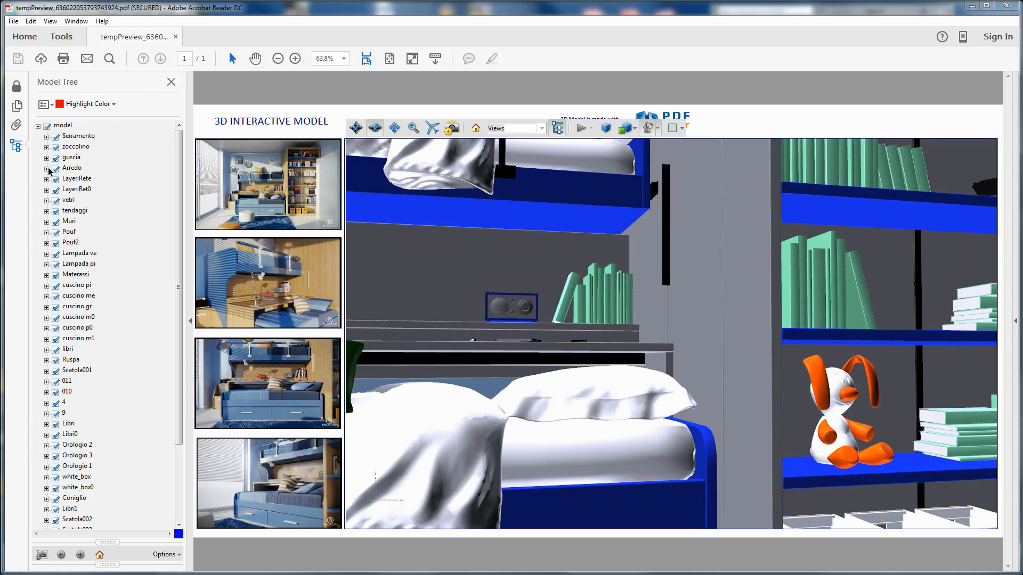
Expand the Arredo group in the Model Tree and select the toy rabbit in the 3D view
click(47, 167)
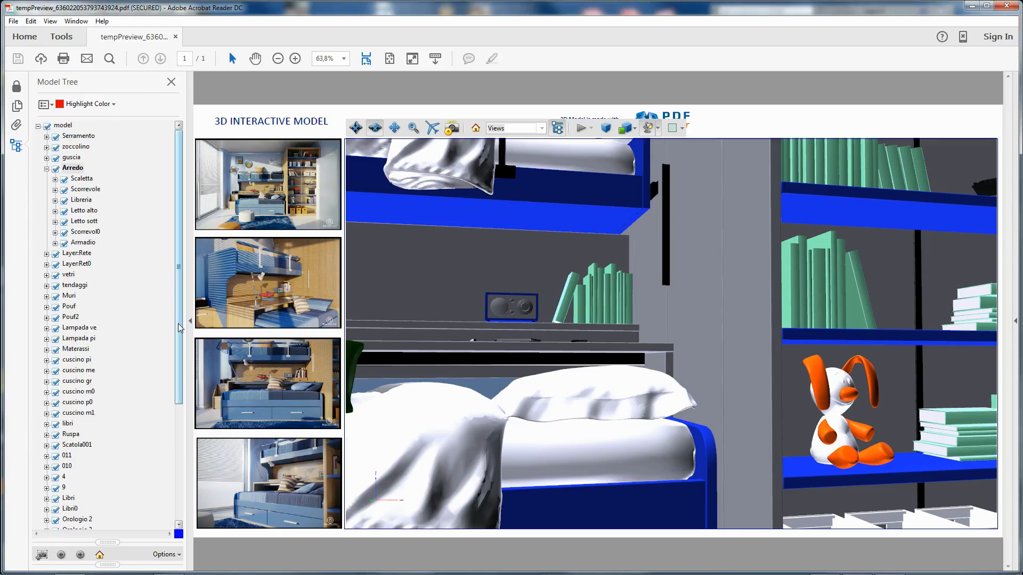
scroll(down, 3)
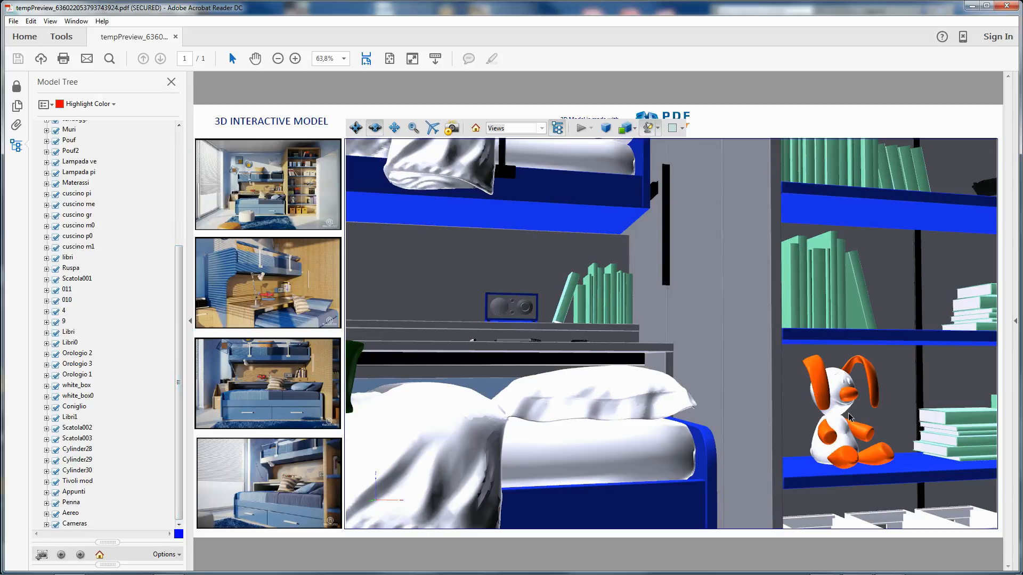
click(56, 417)
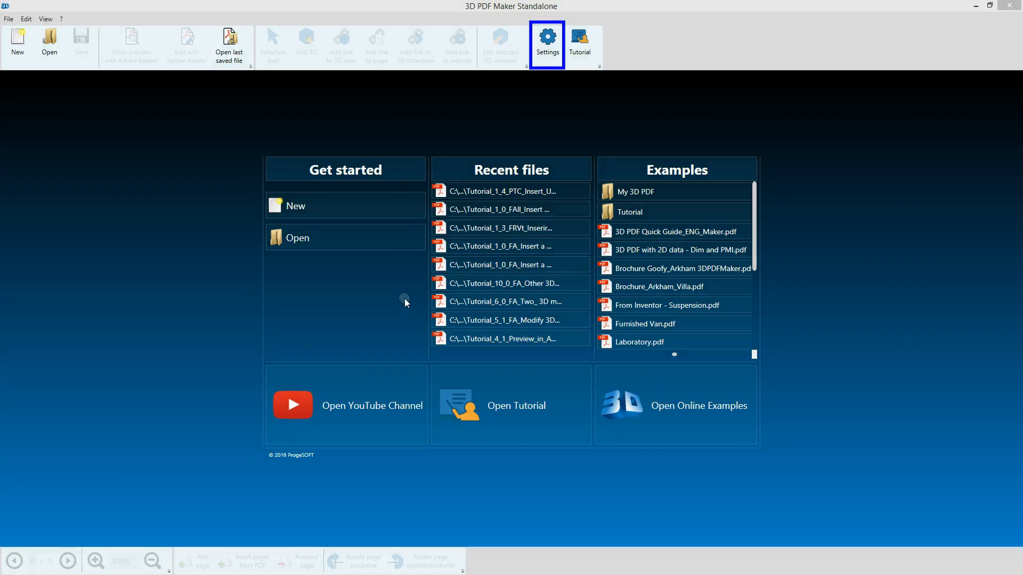
In Settings, choose light grey as the 3D view default background colour
click(546, 43)
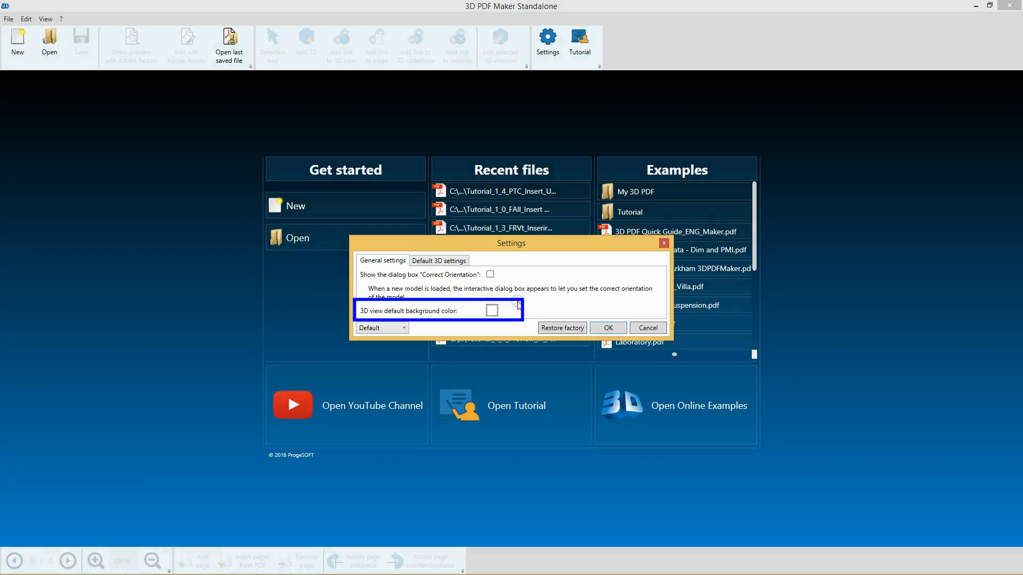
click(492, 310)
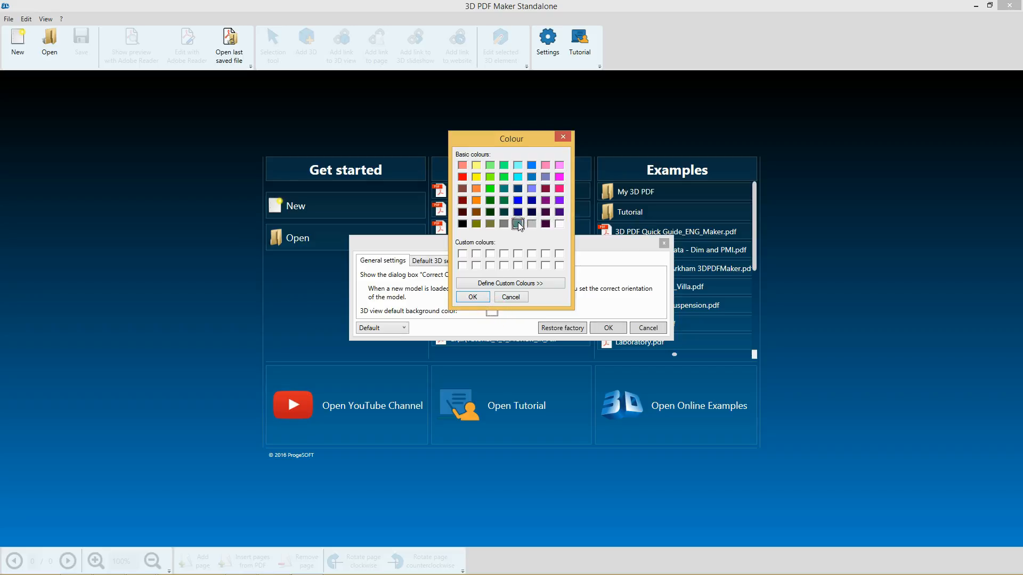
click(510, 283)
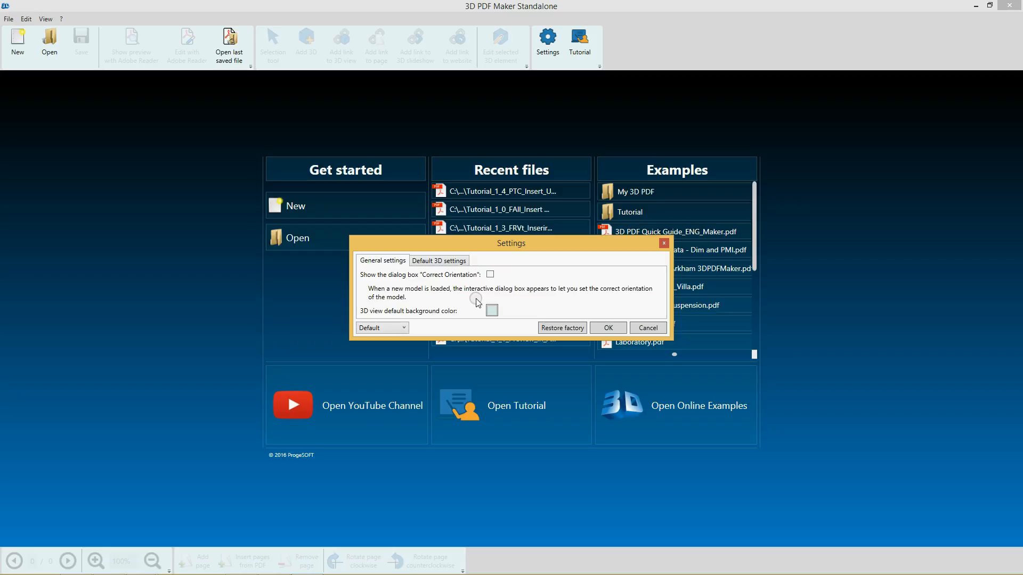
click(438, 260)
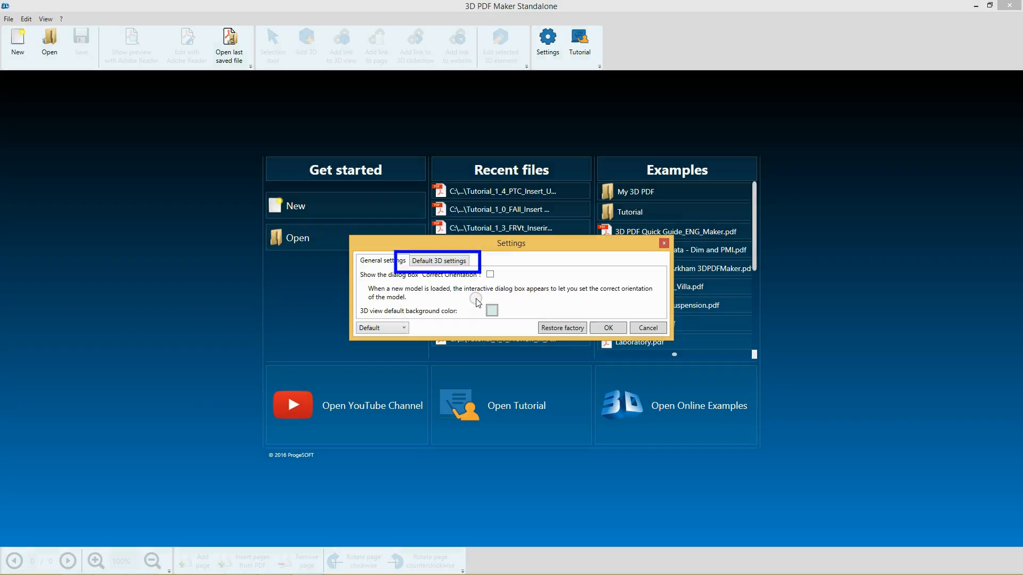
In Default 3D settings, set Light multiplier to 3 and a grey background colour
click(438, 259)
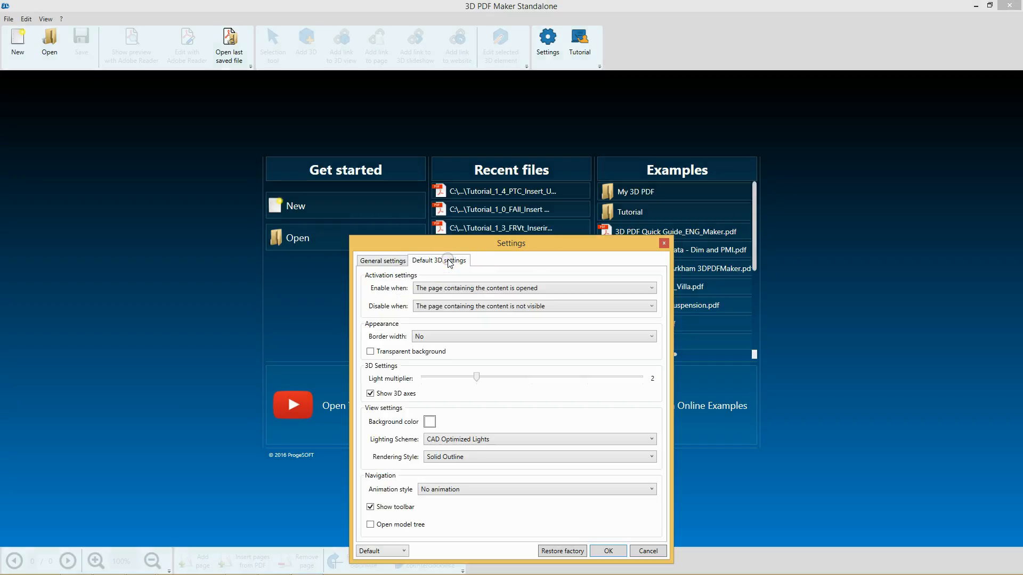
click(476, 377)
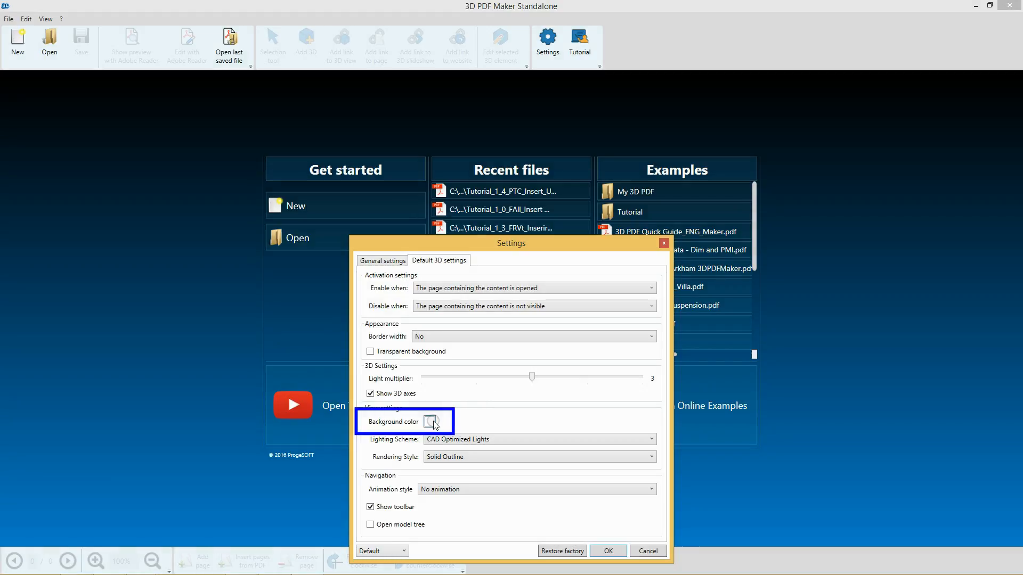
click(430, 421)
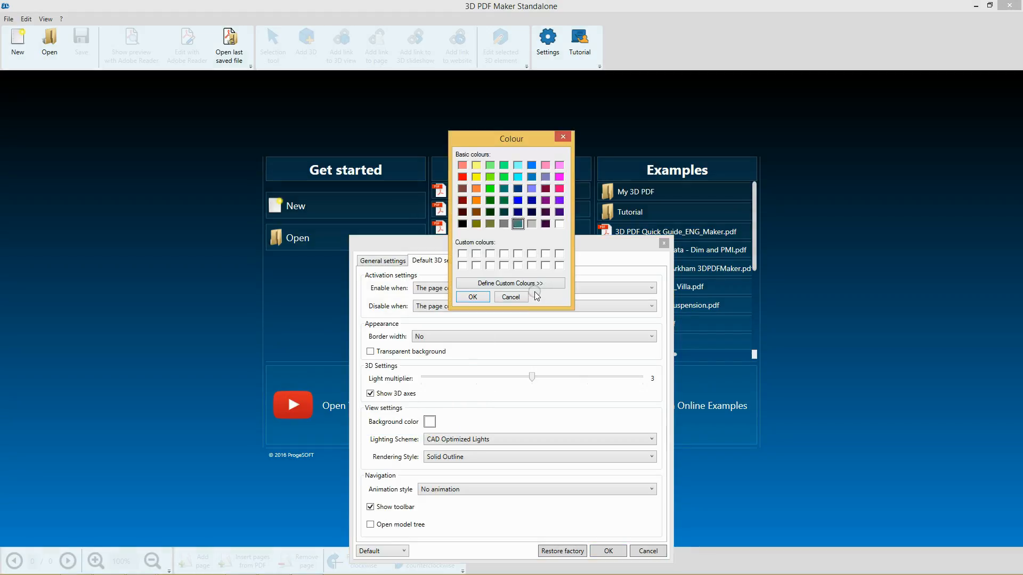
click(510, 283)
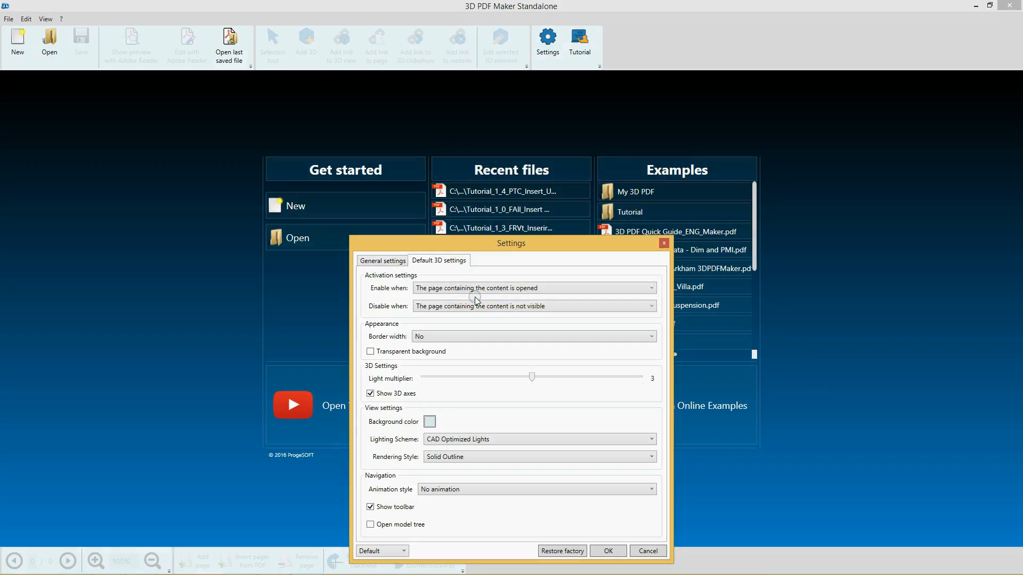
Set the default Lighting Scheme to White Lights
click(650, 439)
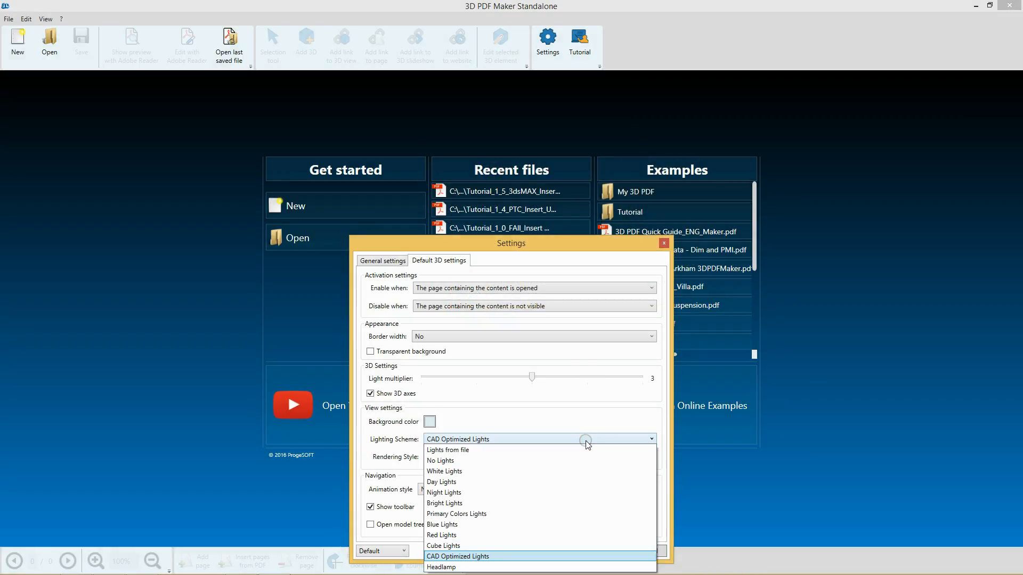
click(444, 470)
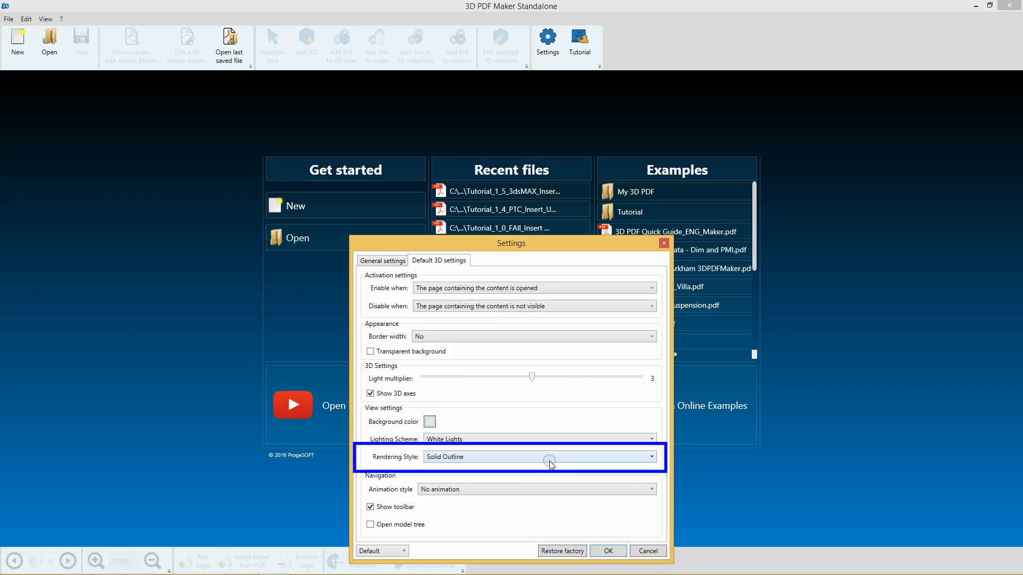
click(650, 457)
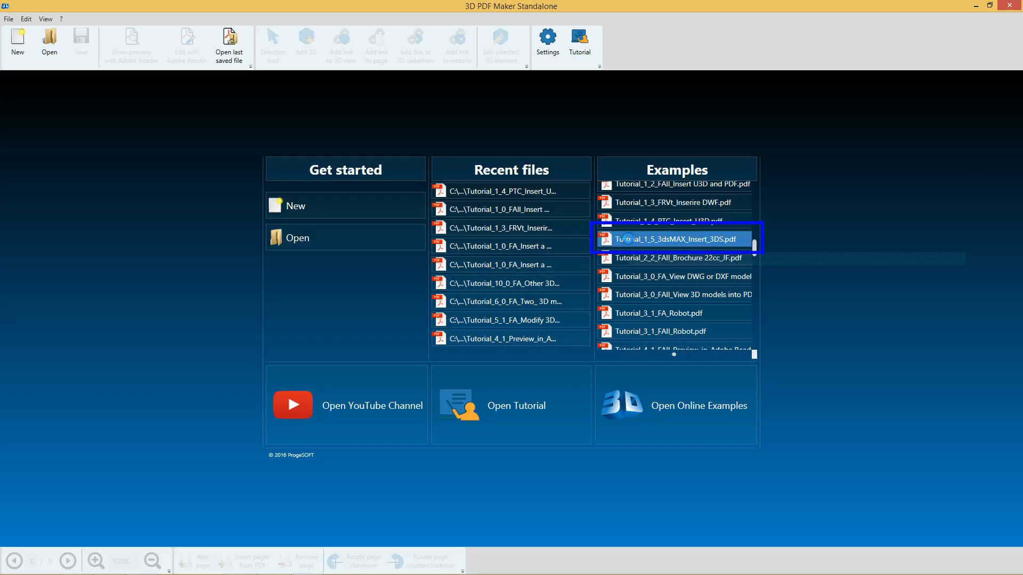
Open the Tutorial_1_5_3dsMAX_Insert_3DS.pdf example from the Examples list
double_click(675, 239)
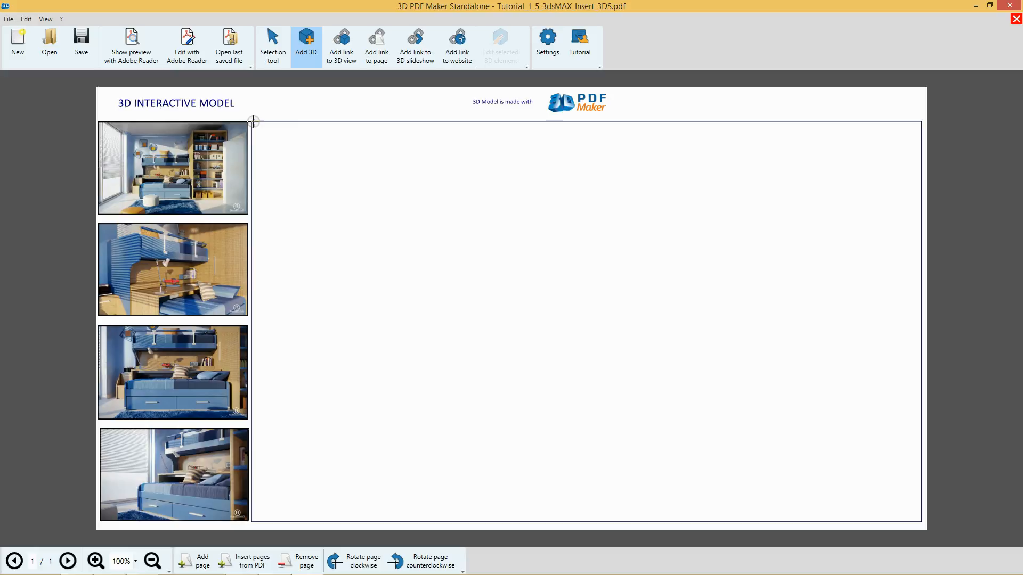
Add a 3D area over the empty frame and load Bedroom.3DS from the 3DS -3DS_MAX folder
click(306, 43)
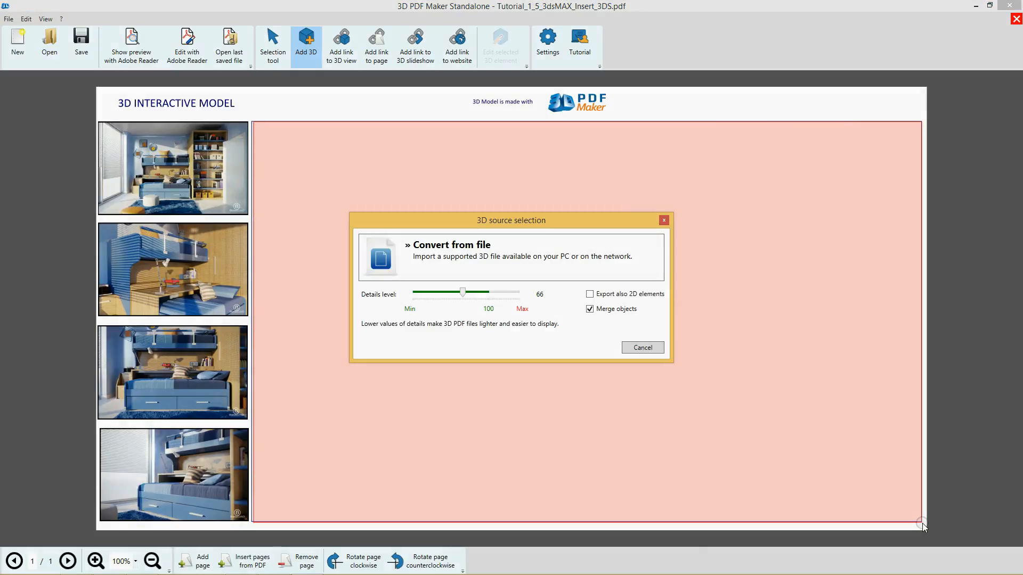
click(510, 257)
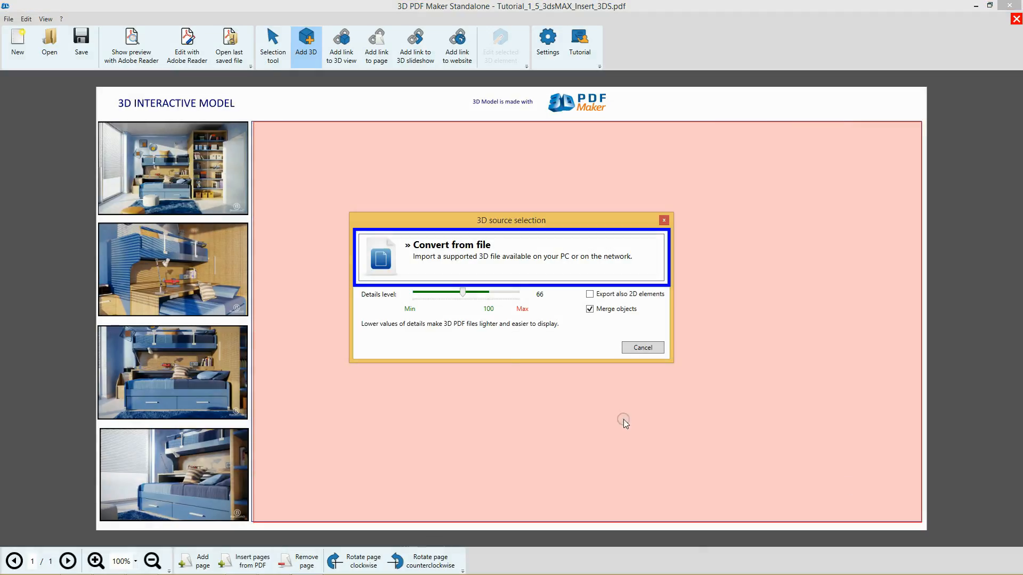
click(510, 257)
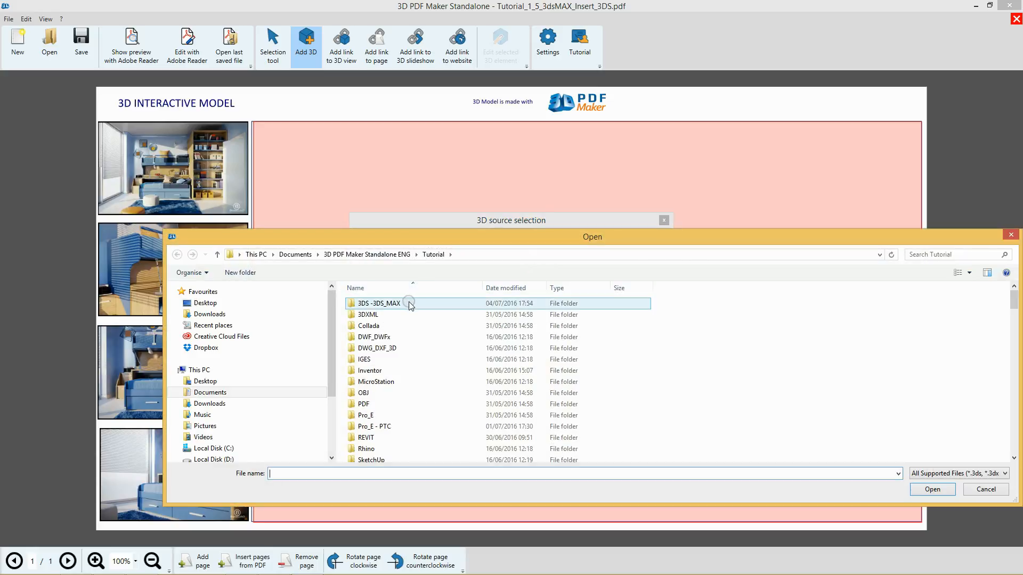
double_click(378, 303)
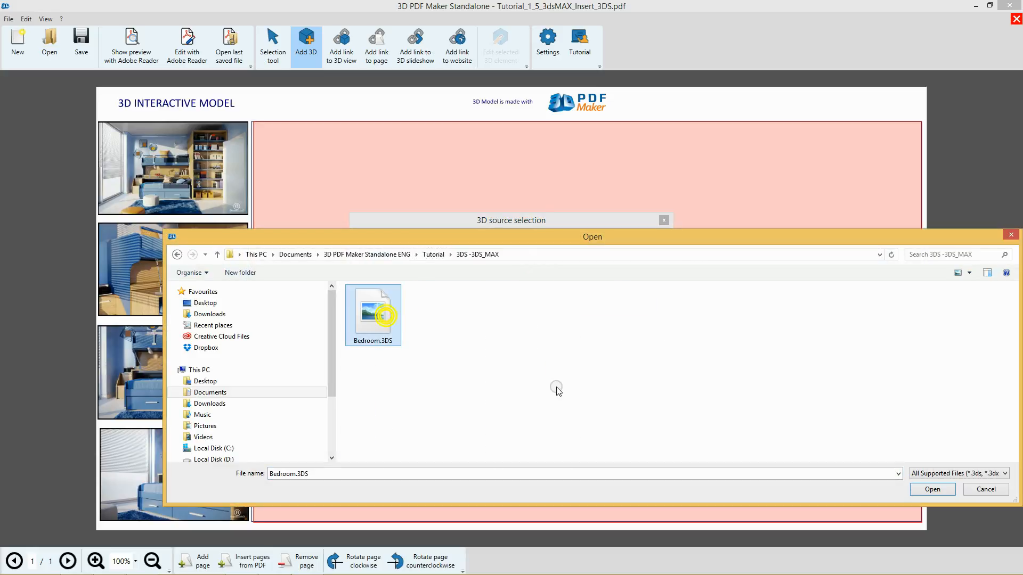
click(931, 489)
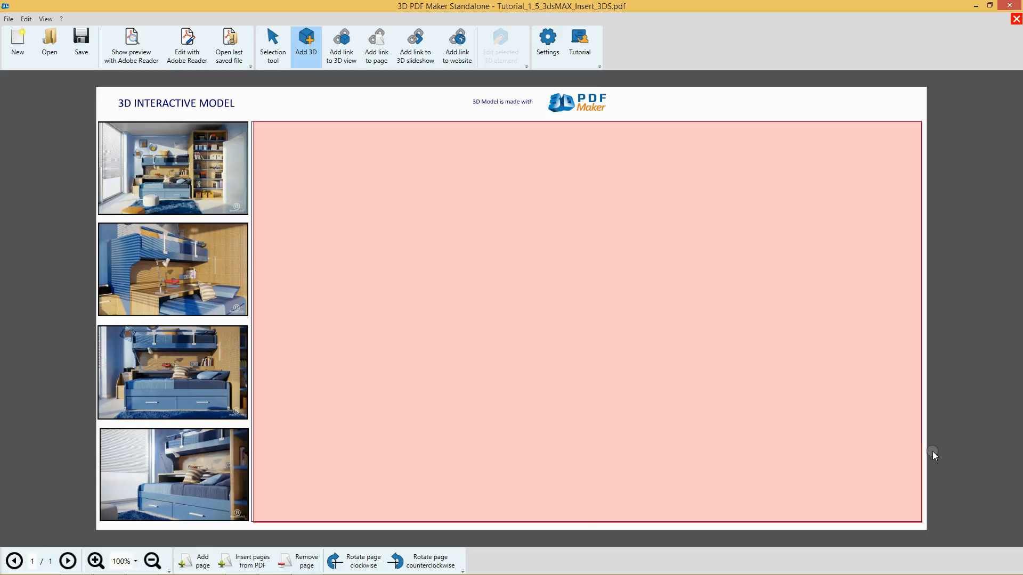
Adjust the camera to an interior view of the bedroom model in the 3D View window
click(306, 42)
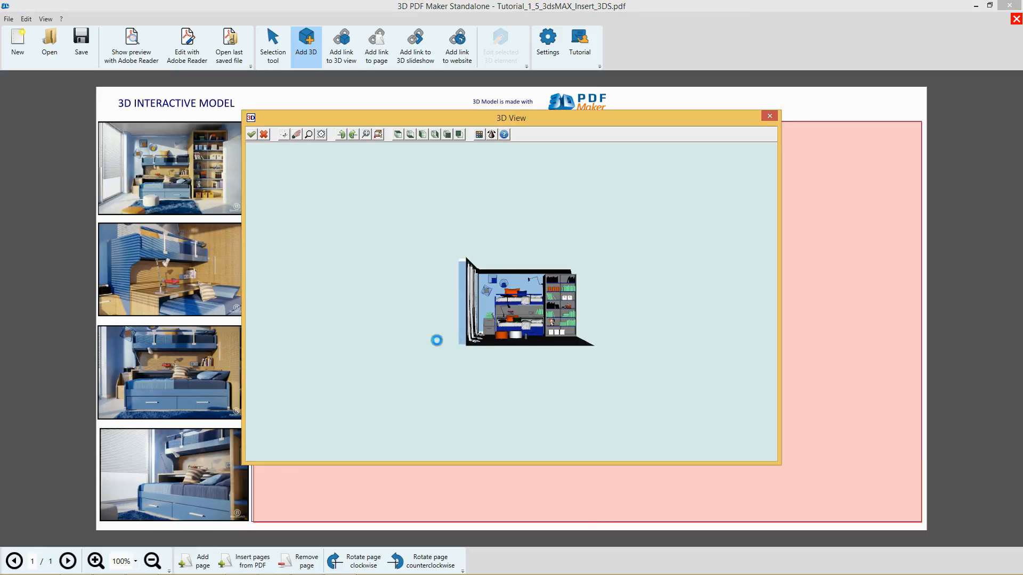
mouse_move(418, 274)
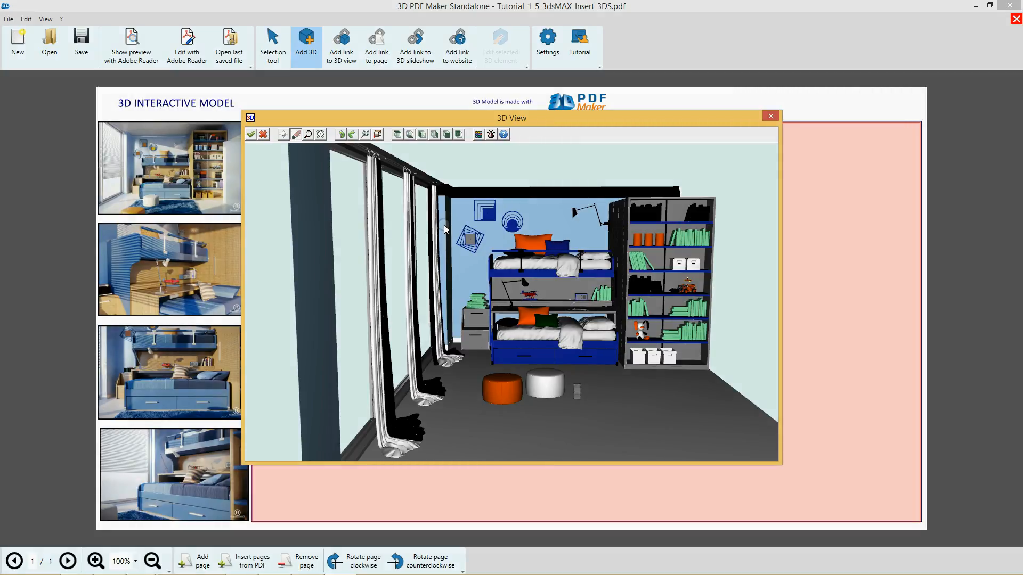
click(252, 134)
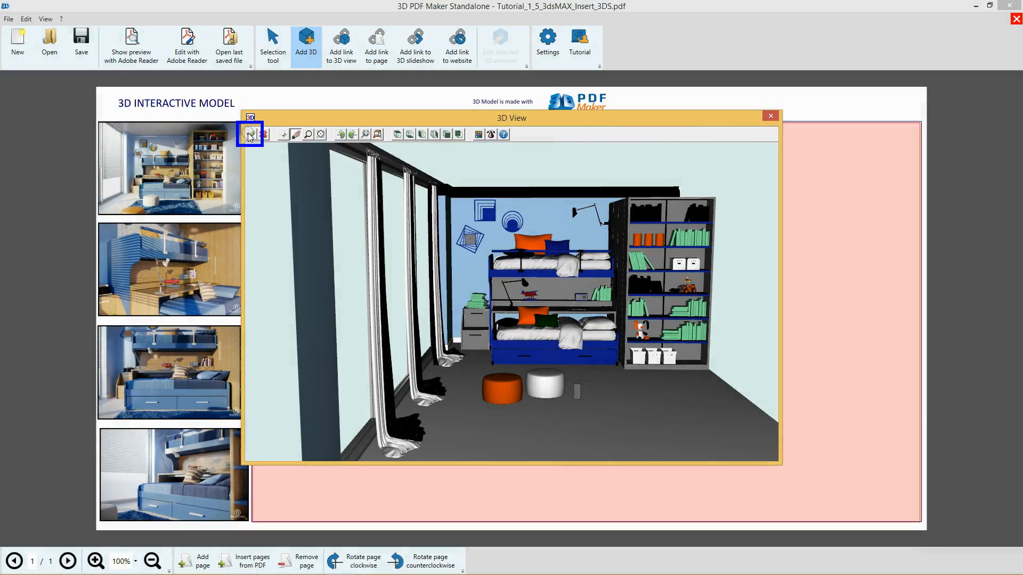
Confirm the view with the green checkmark to embed the model in the page frame
click(770, 116)
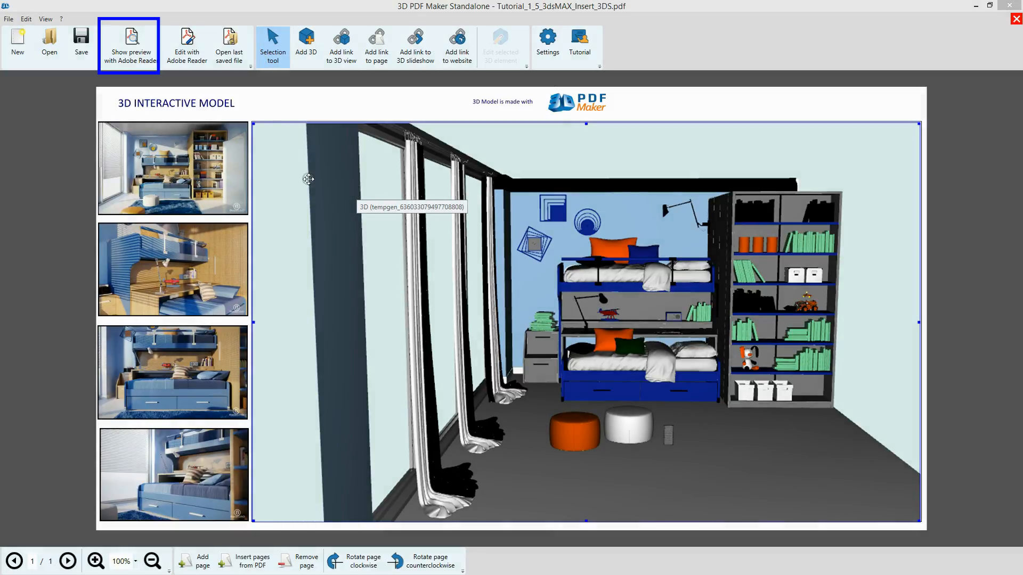
mouse_move(134, 61)
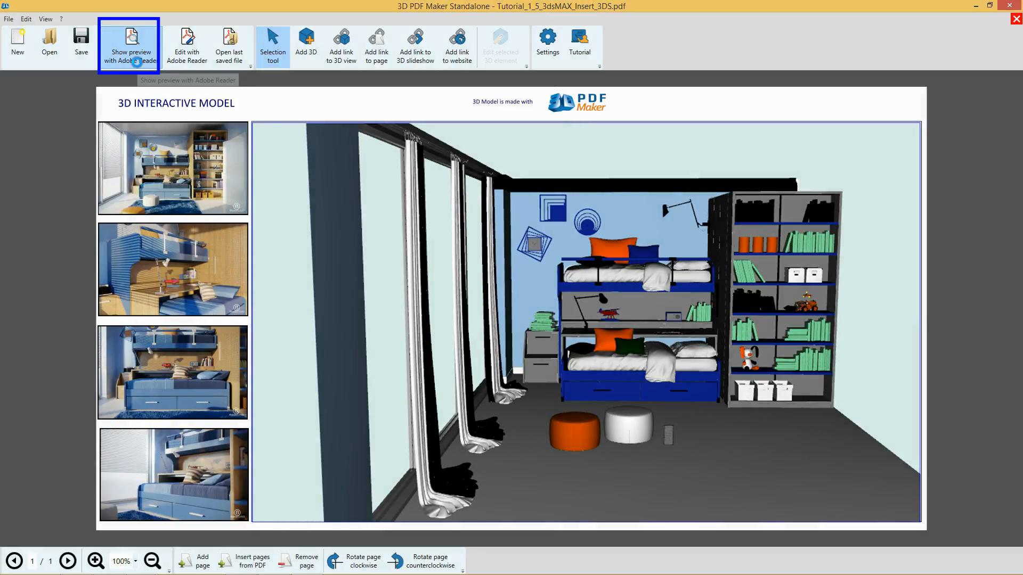
Preview the page in Adobe Reader and light the bedroom model with Day Lights
click(129, 42)
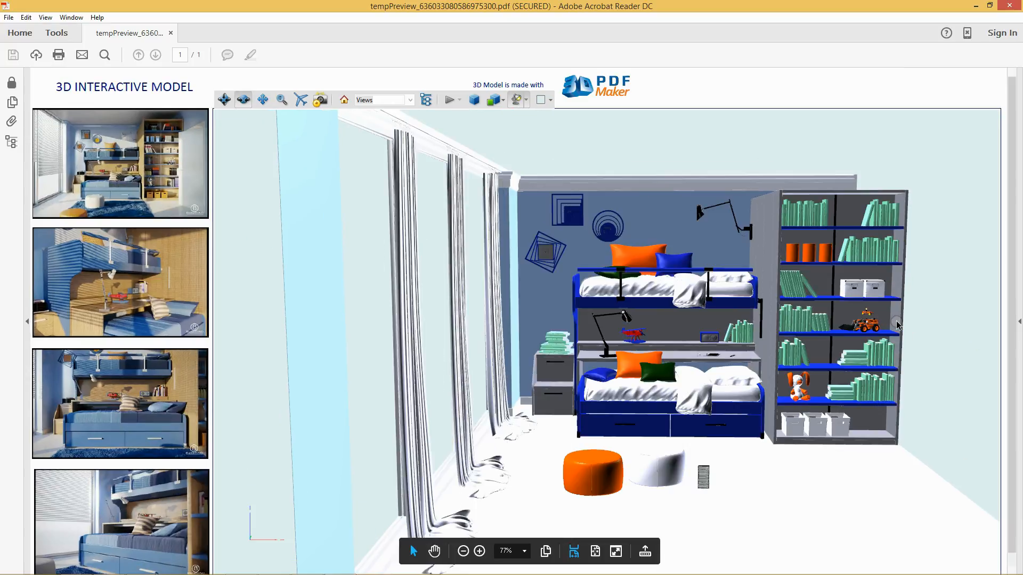
mouse_move(942, 330)
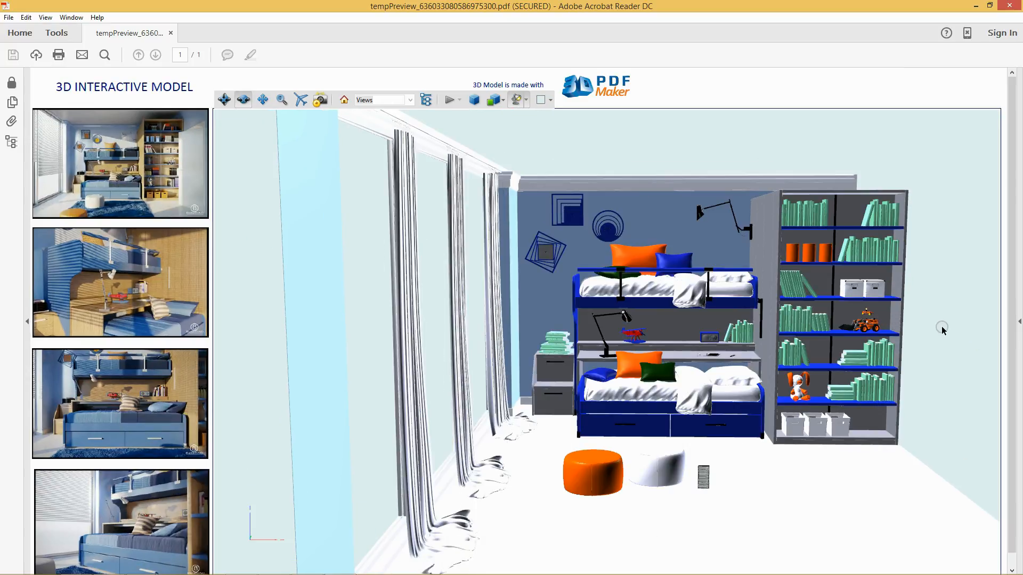
mouse_move(357, 455)
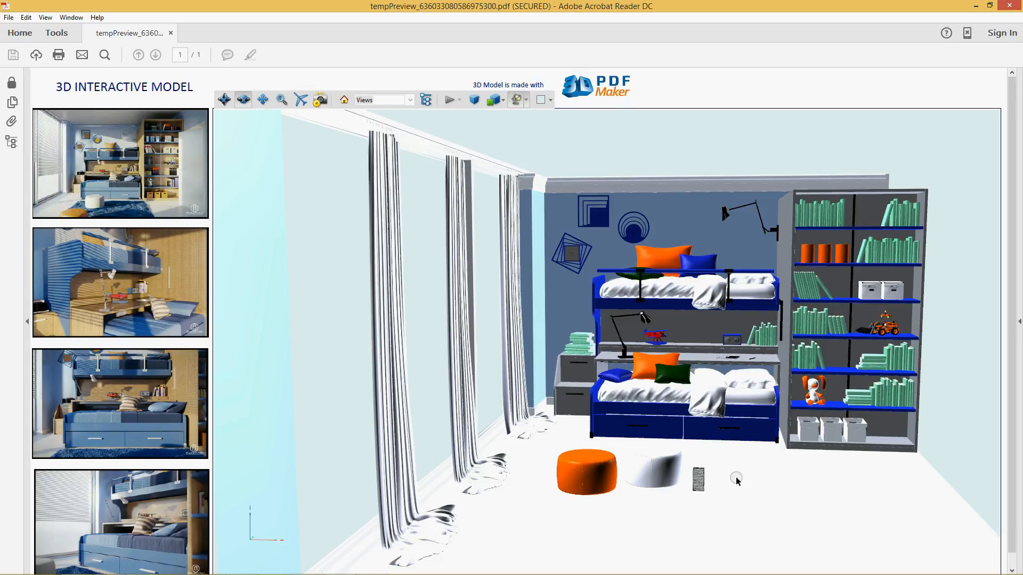
click(518, 100)
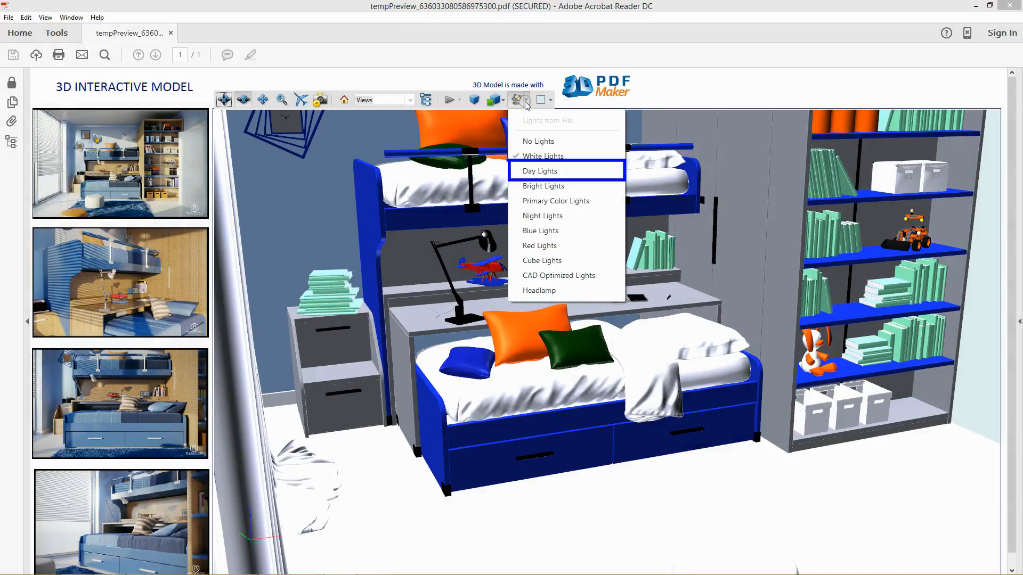
click(540, 171)
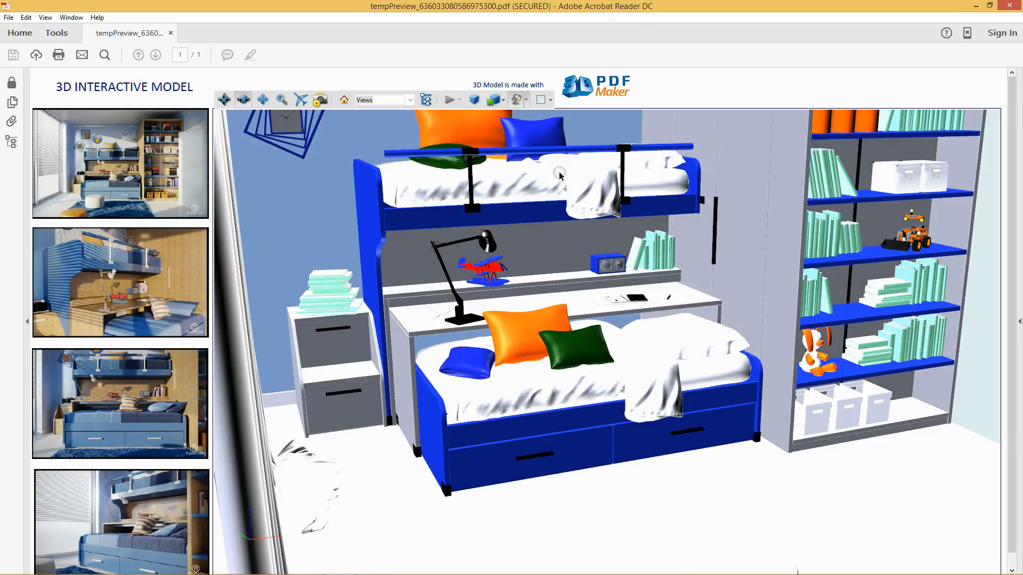
click(494, 100)
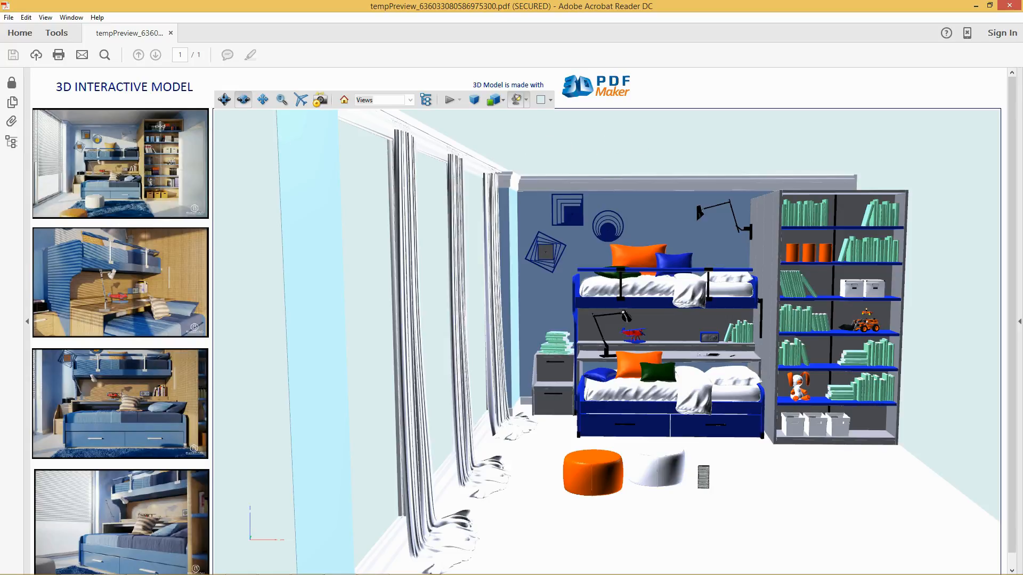
click(9, 17)
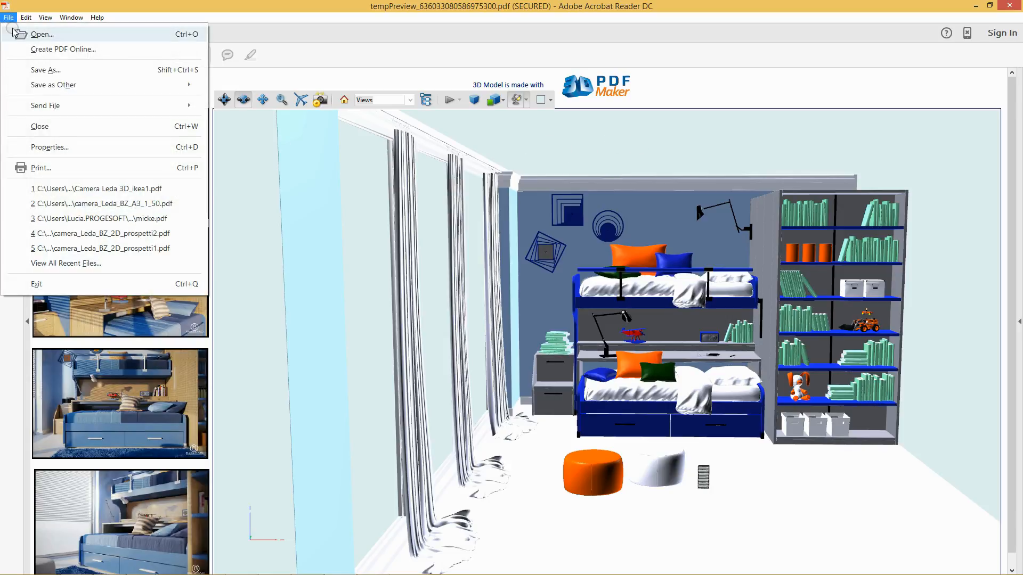
click(46, 70)
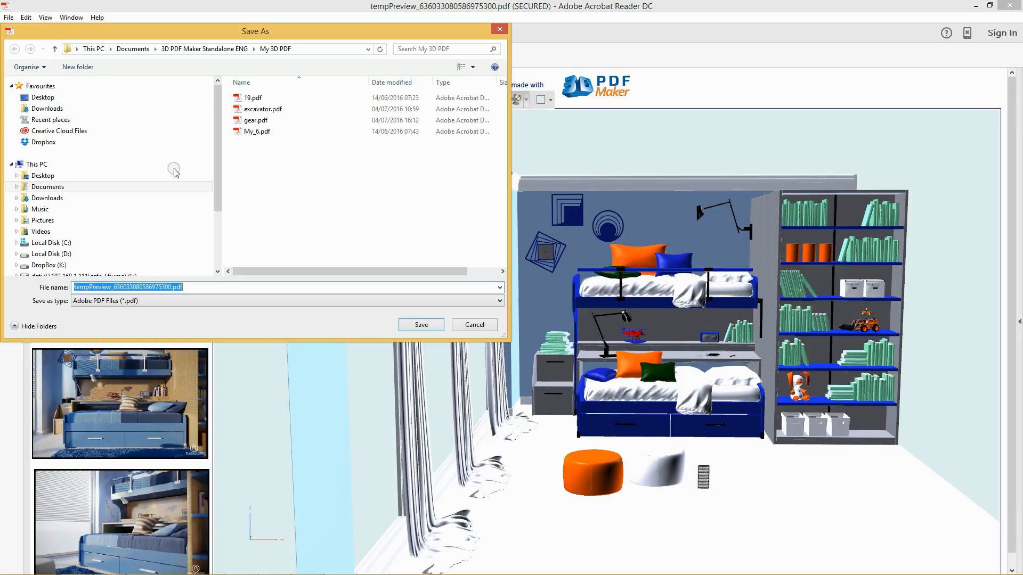
text(bed)
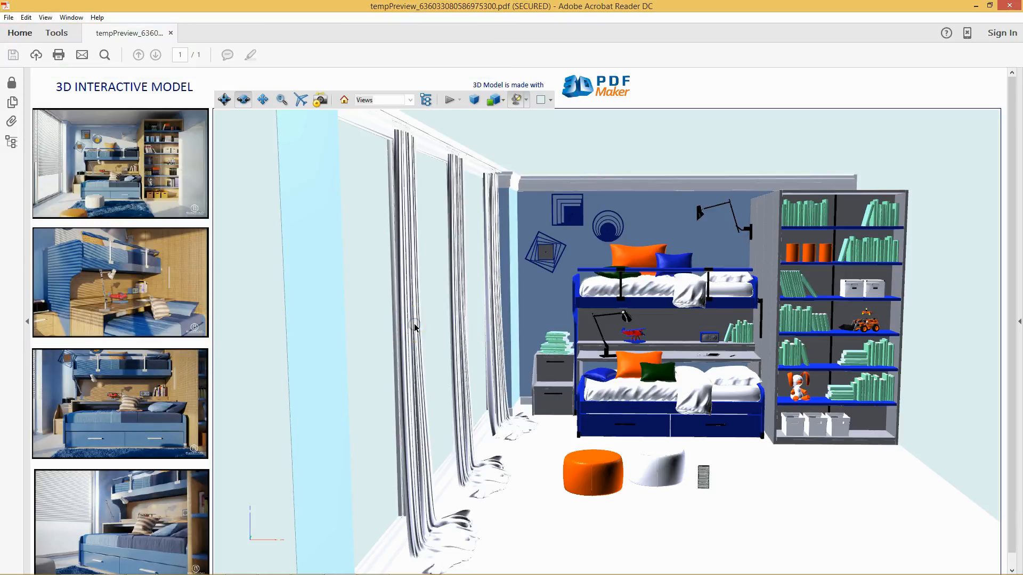
click(344, 100)
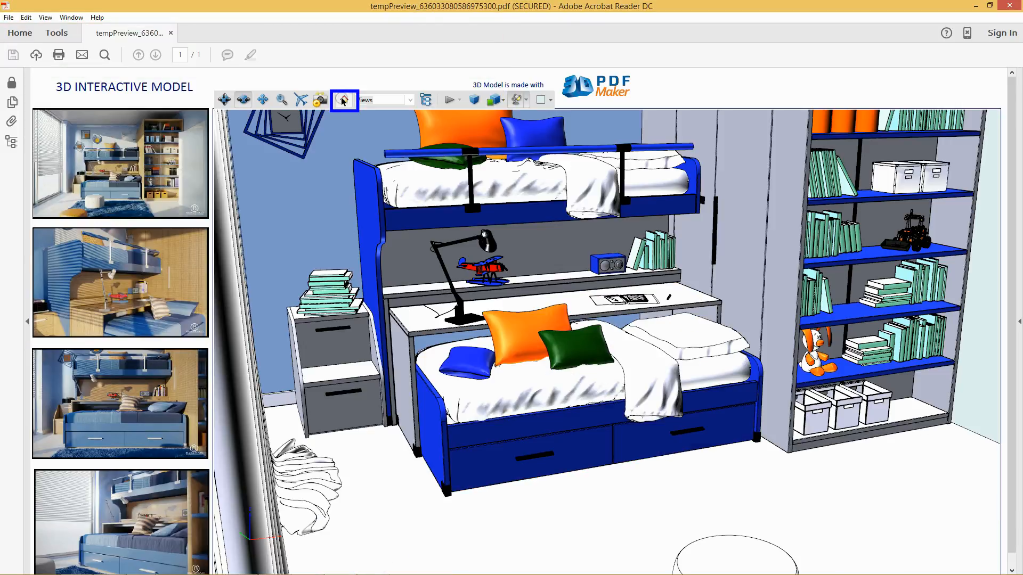
click(344, 100)
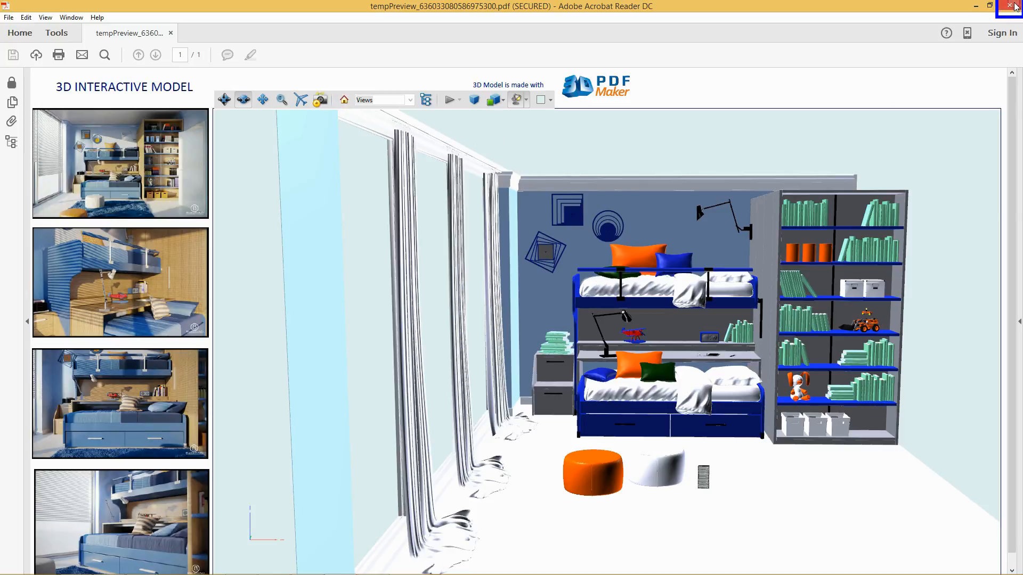
Close the Reader preview and the bedroom PDF, answering No to saving changes
click(1016, 6)
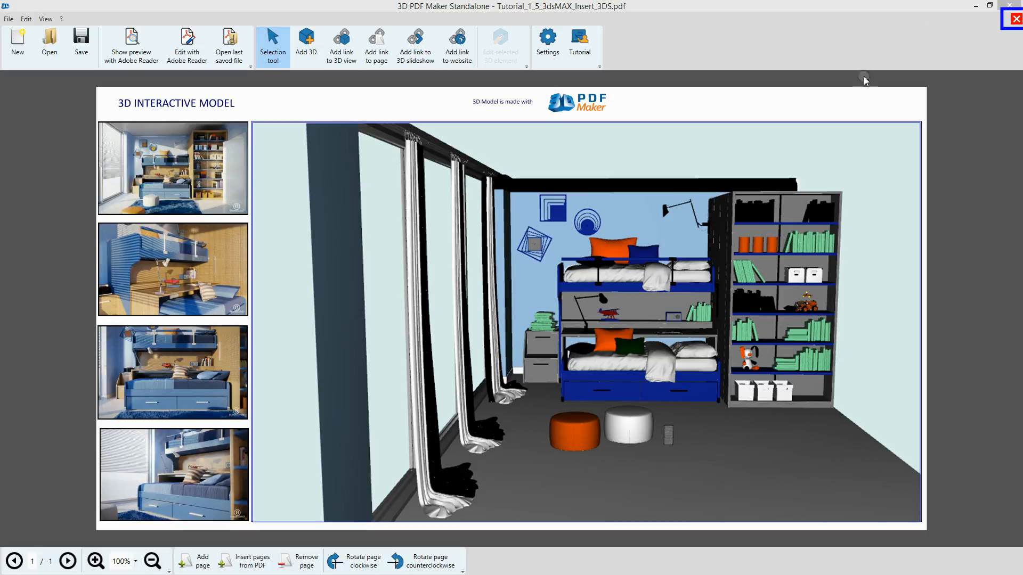
mouse_move(1015, 19)
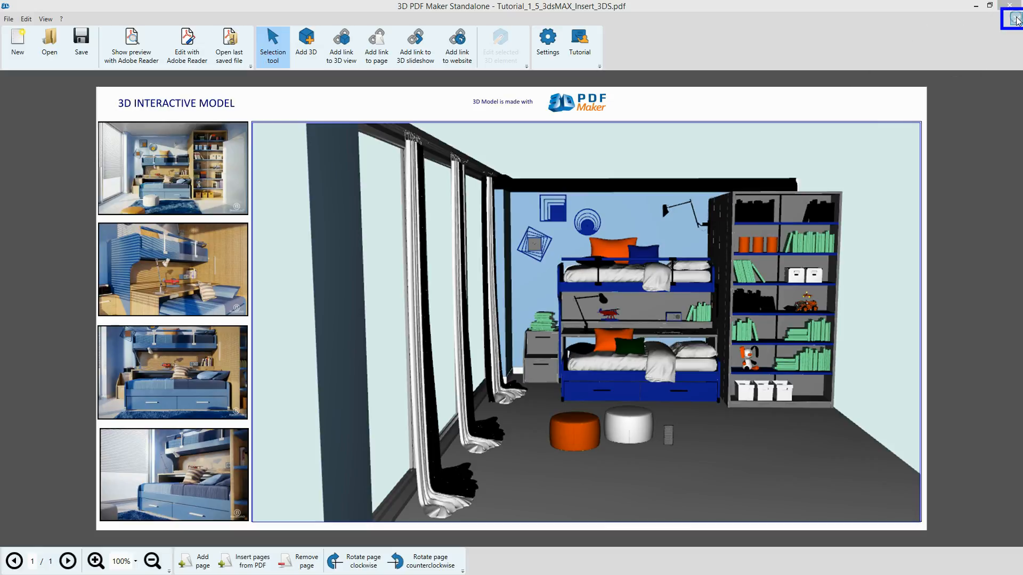
click(1015, 7)
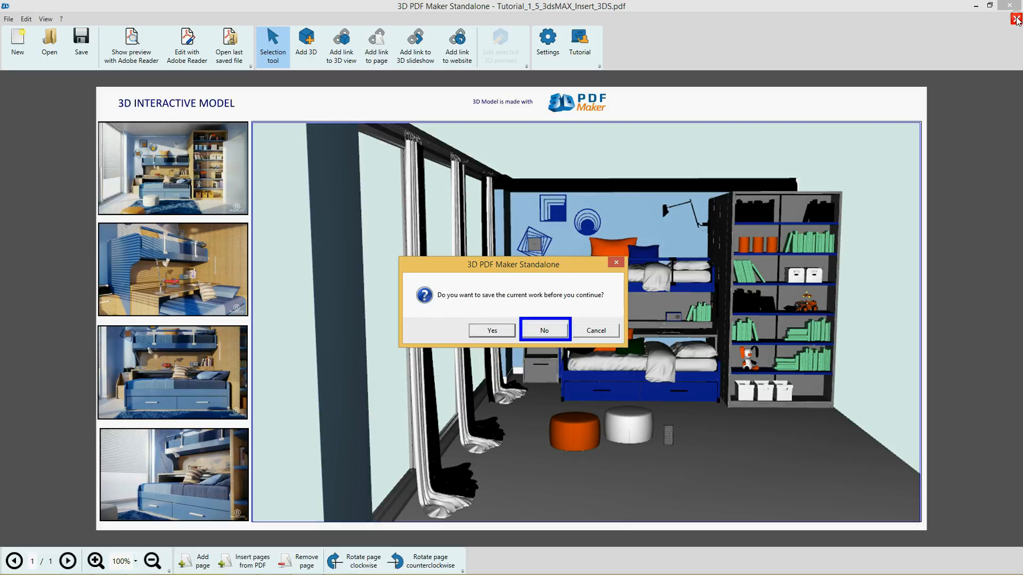
mouse_move(544, 330)
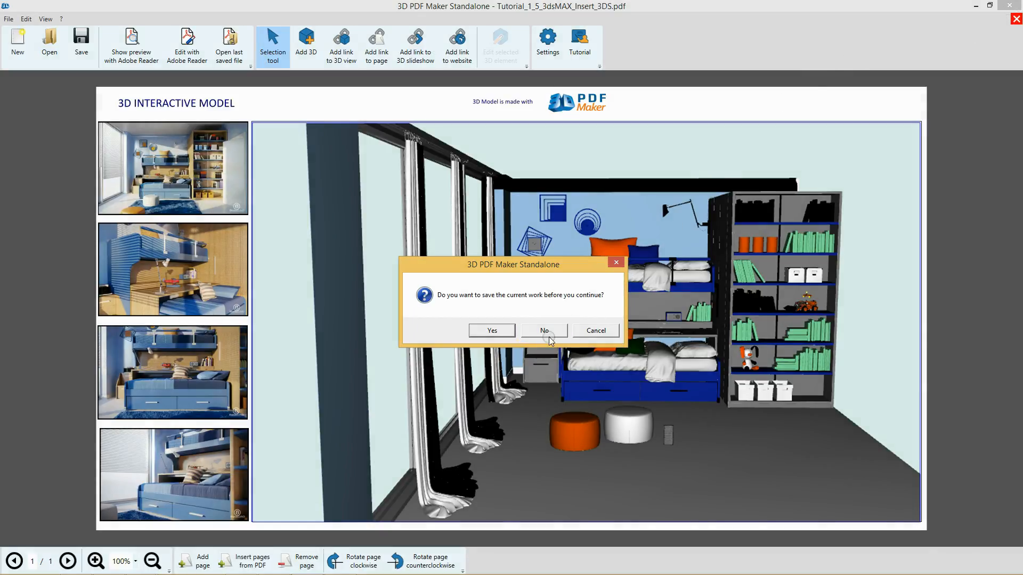
click(545, 330)
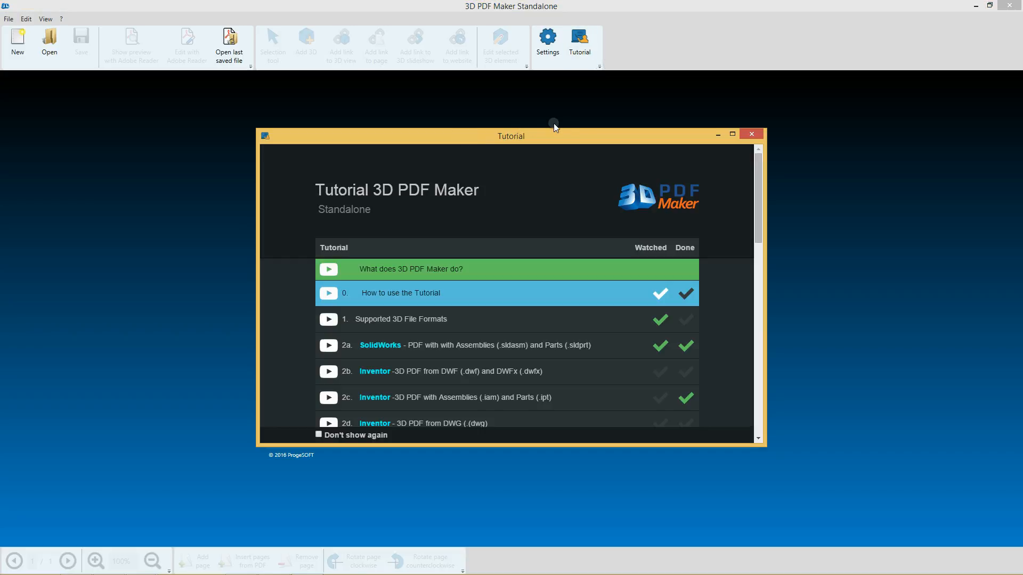
mouse_move(751, 135)
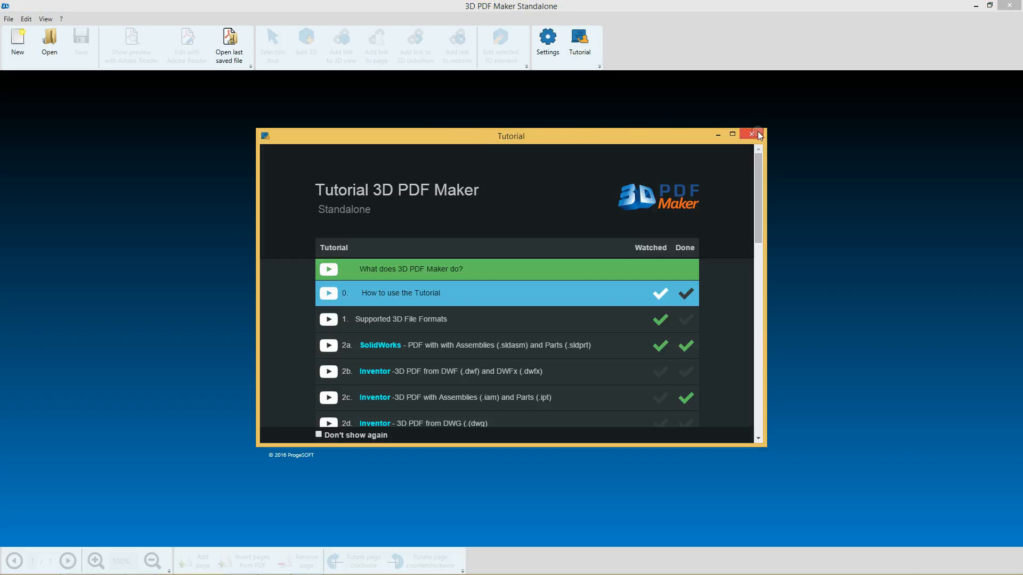
Close the Tutorial window to return to the start screen with recent files and examples
click(751, 134)
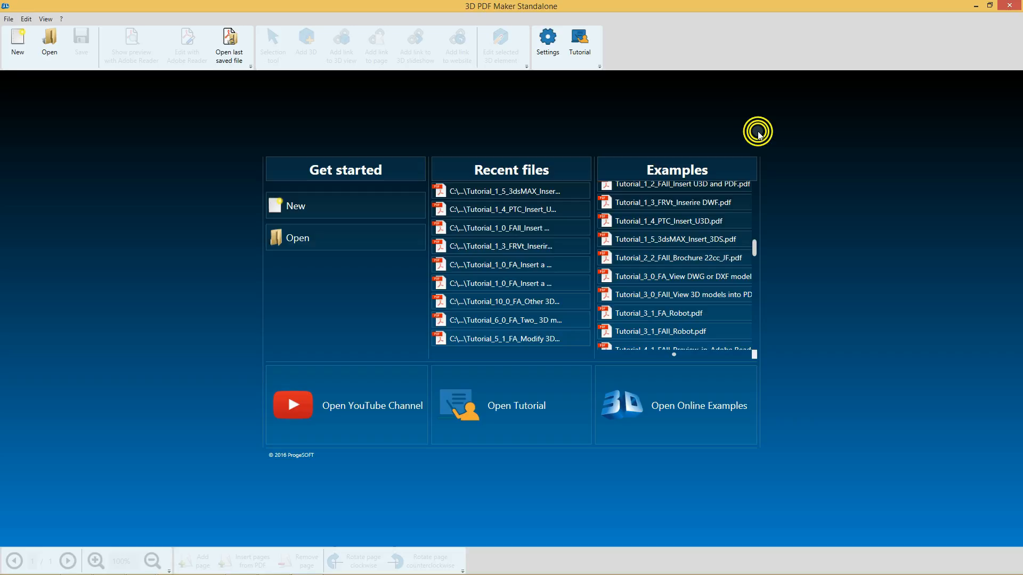
mouse_move(547, 44)
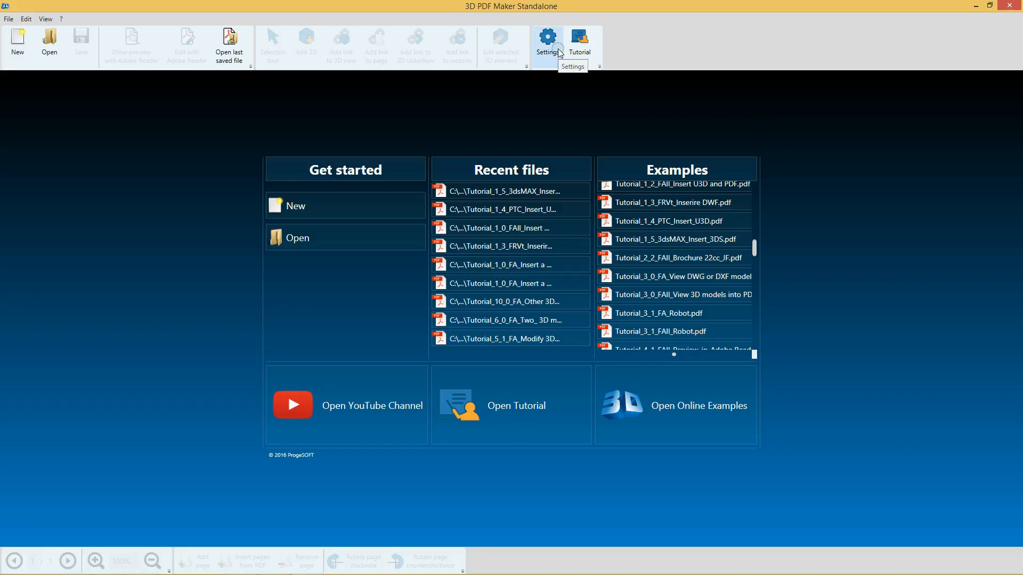
mouse_move(502, 419)
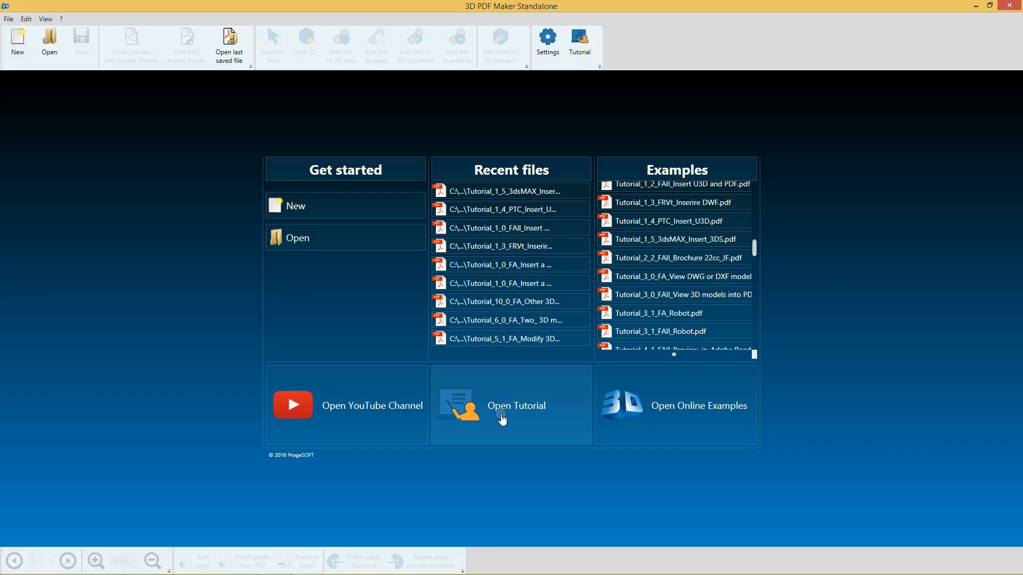